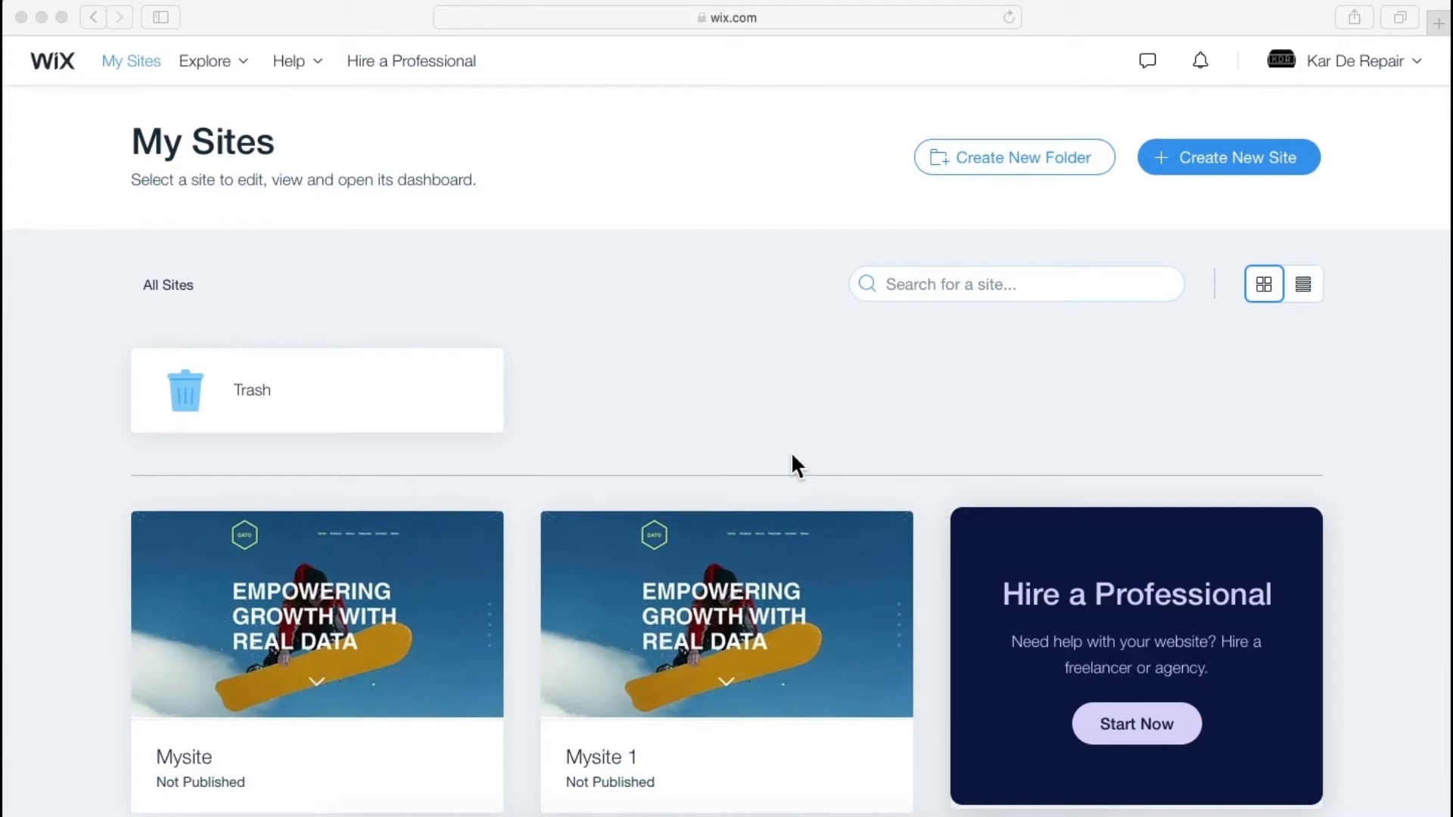
pyautogui.moveTo(200, 125)
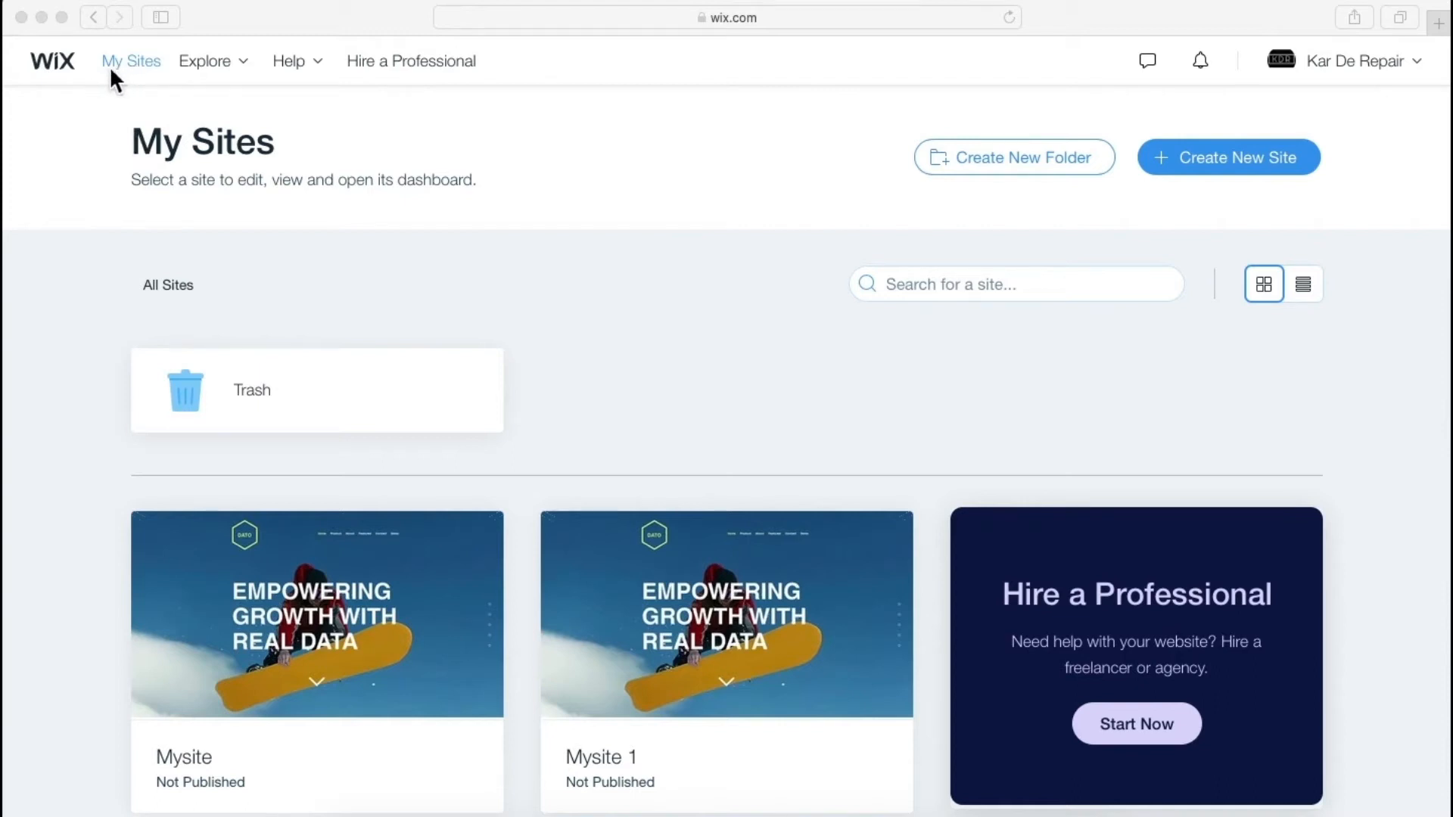
pyautogui.moveTo(960, 456)
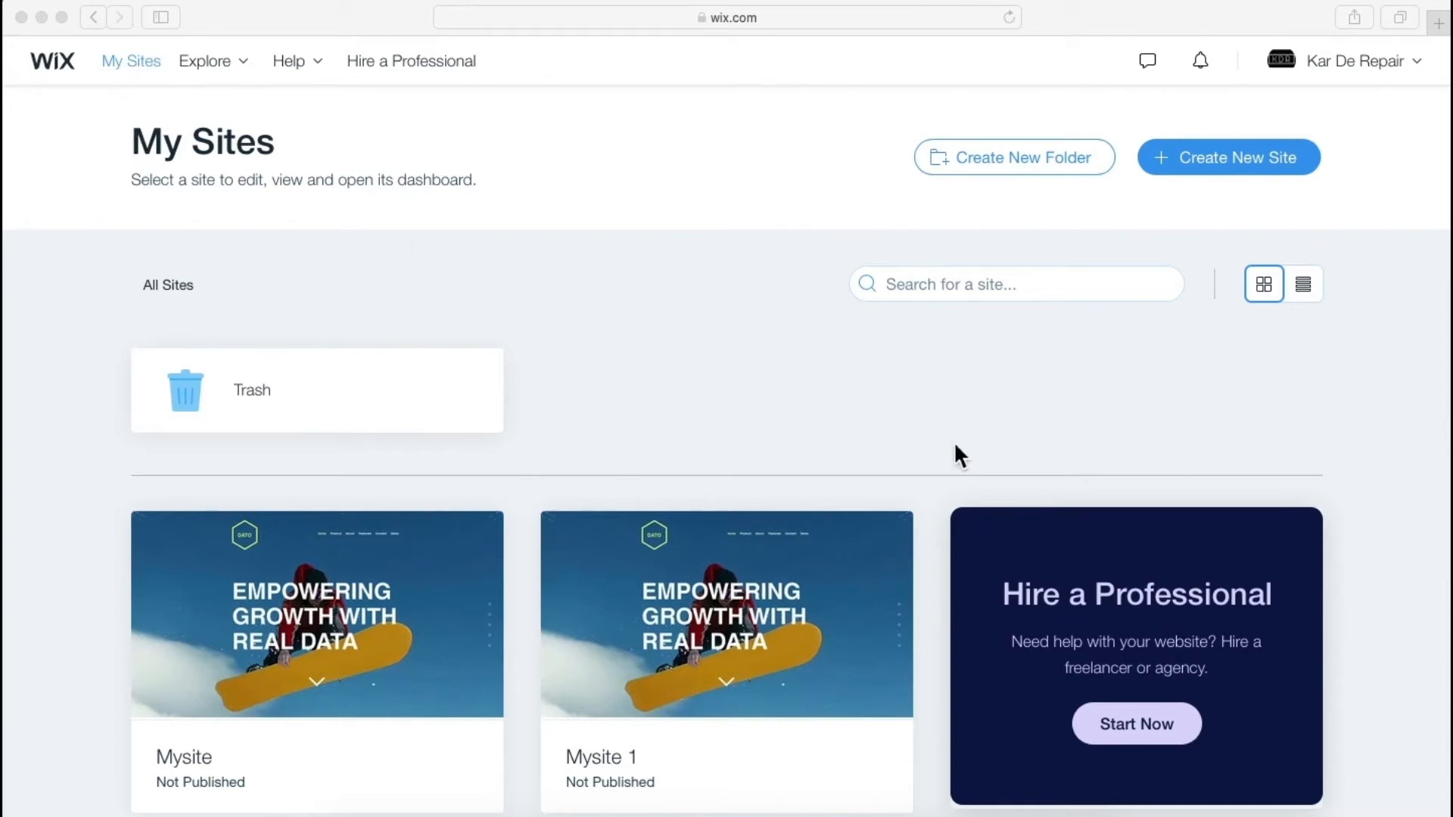
pyautogui.moveTo(1232, 185)
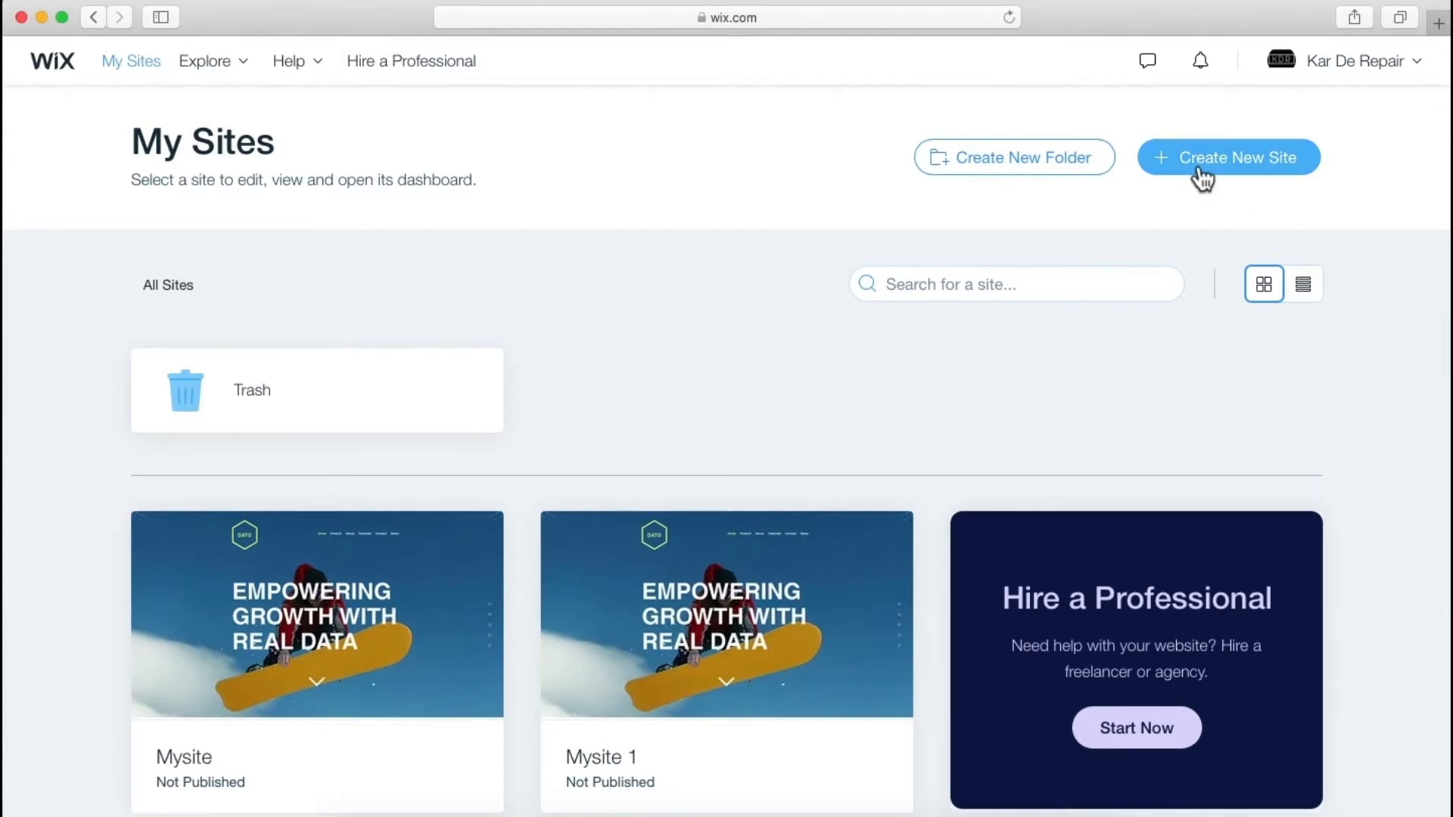
# Step: Create a new site of the Other kind and choose the template-based editor route
pyautogui.click(1227, 156)
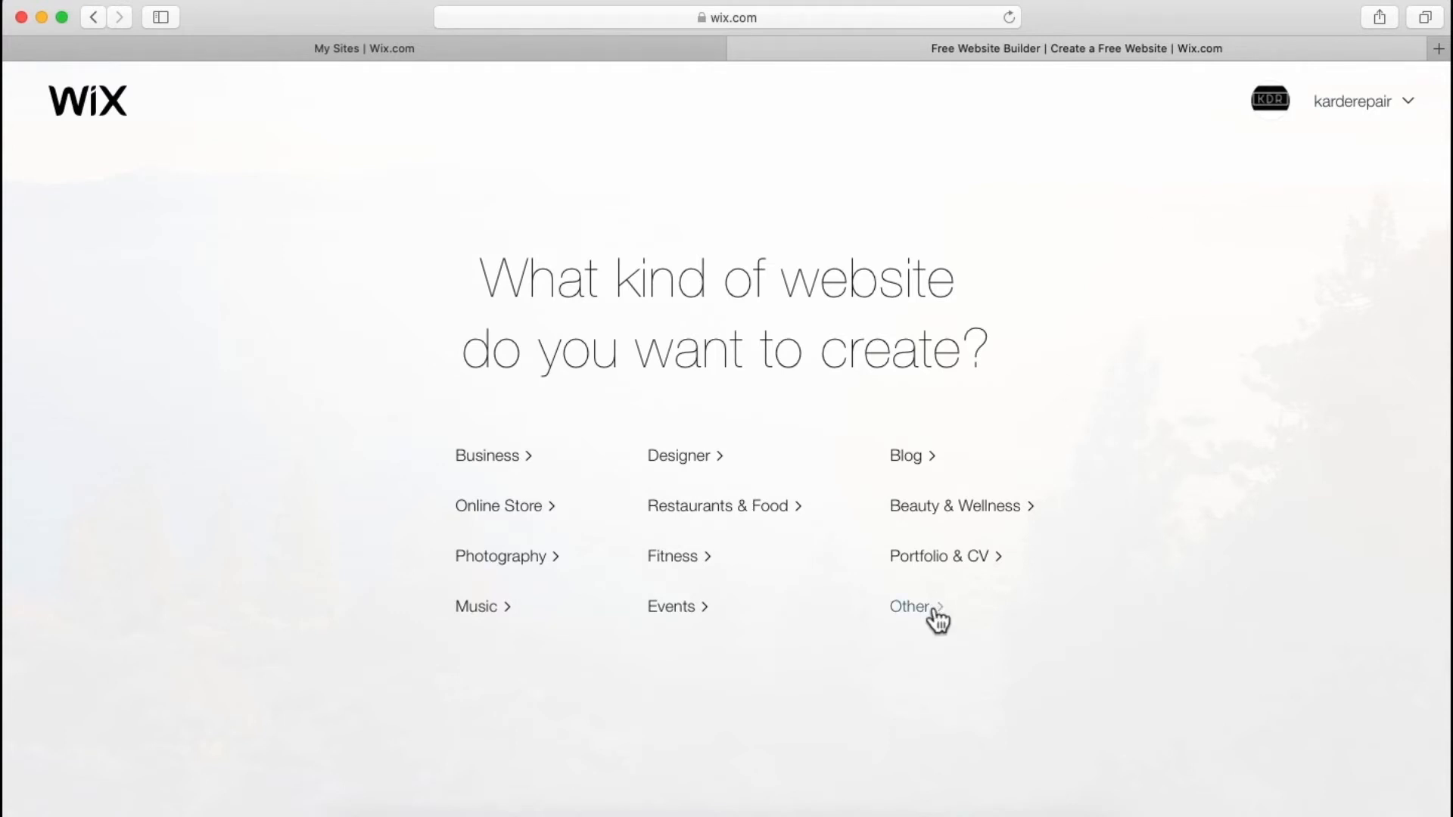
pyautogui.click(908, 607)
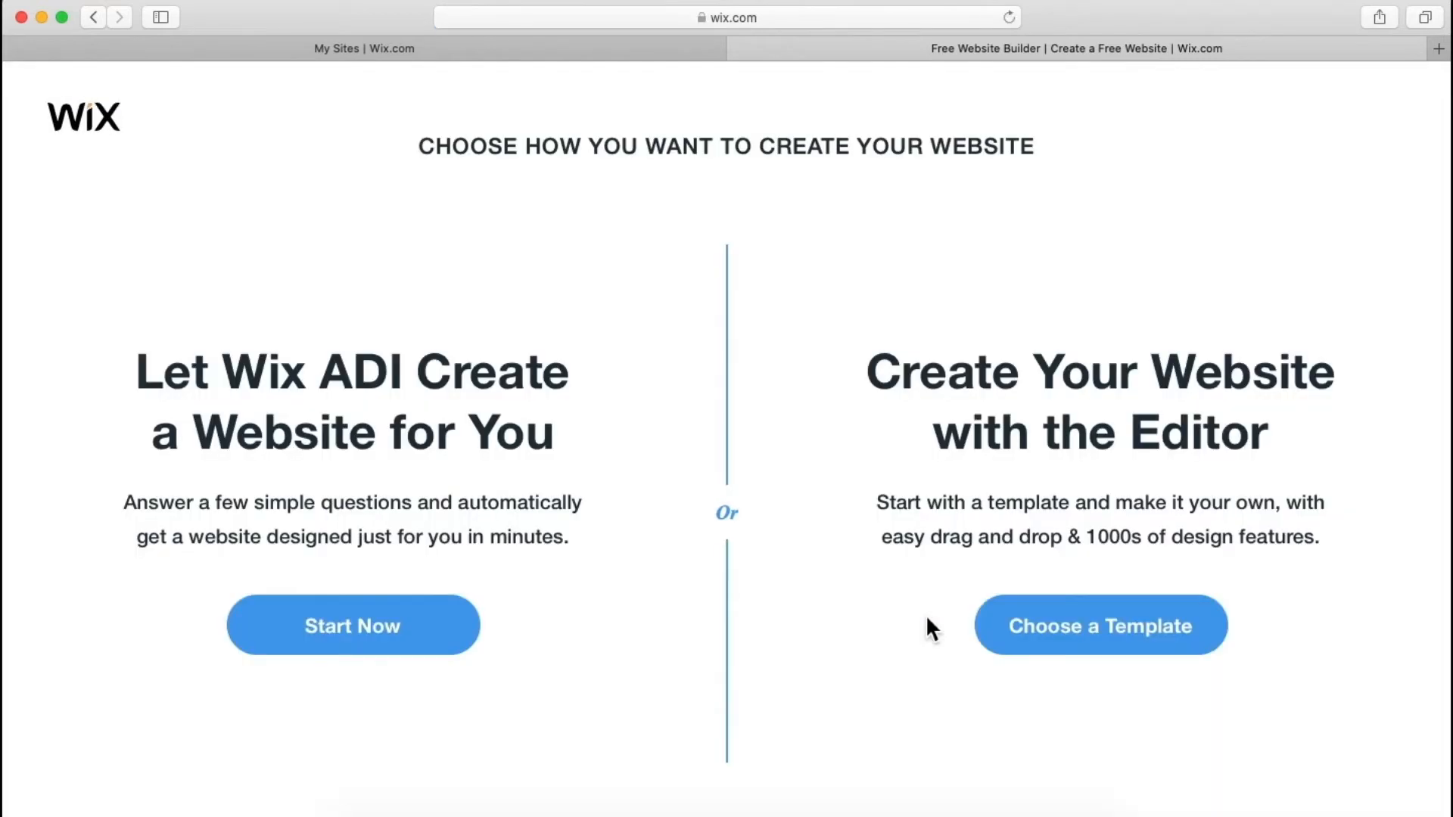
pyautogui.click(1100, 625)
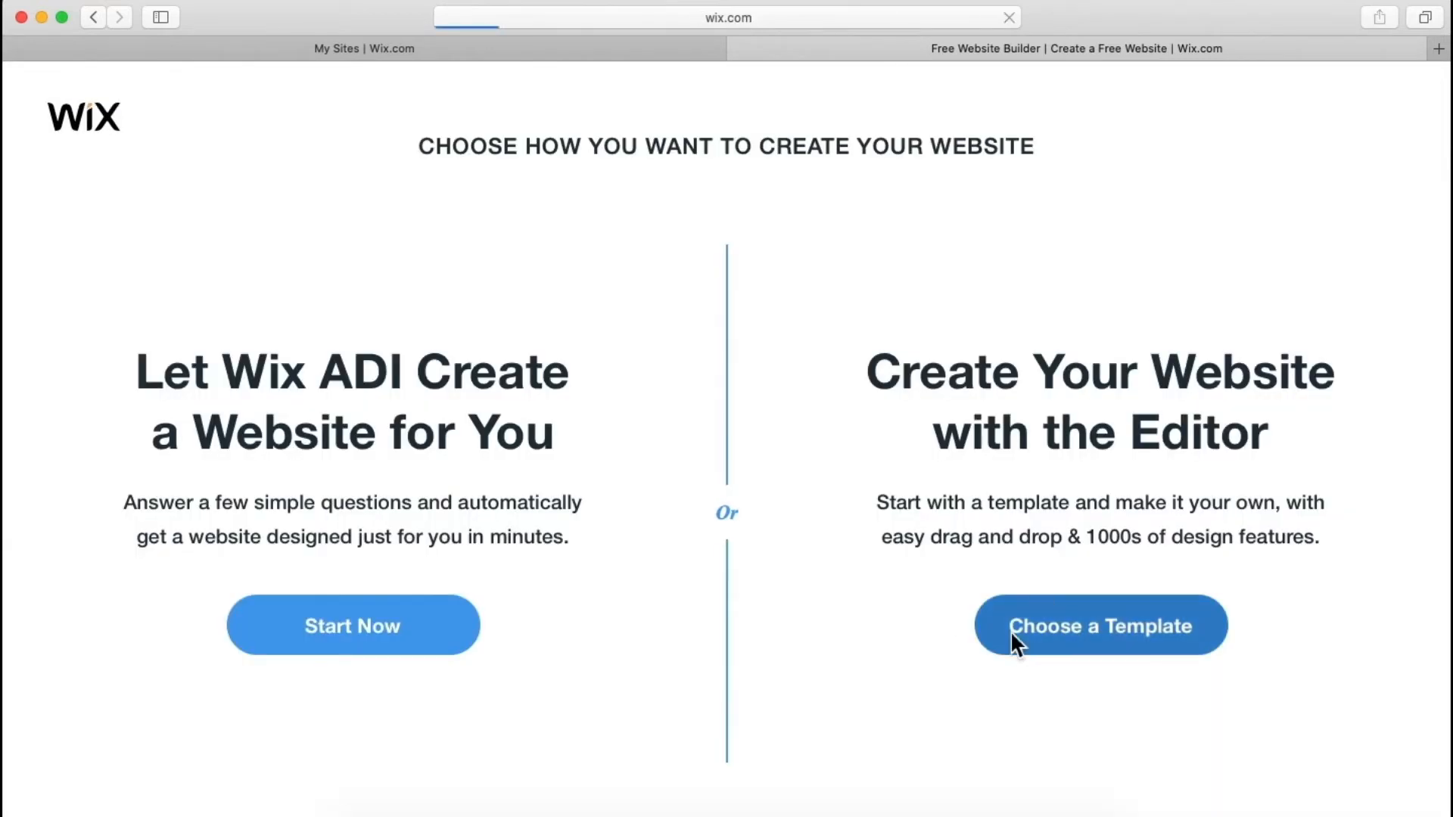
pyautogui.click(1100, 625)
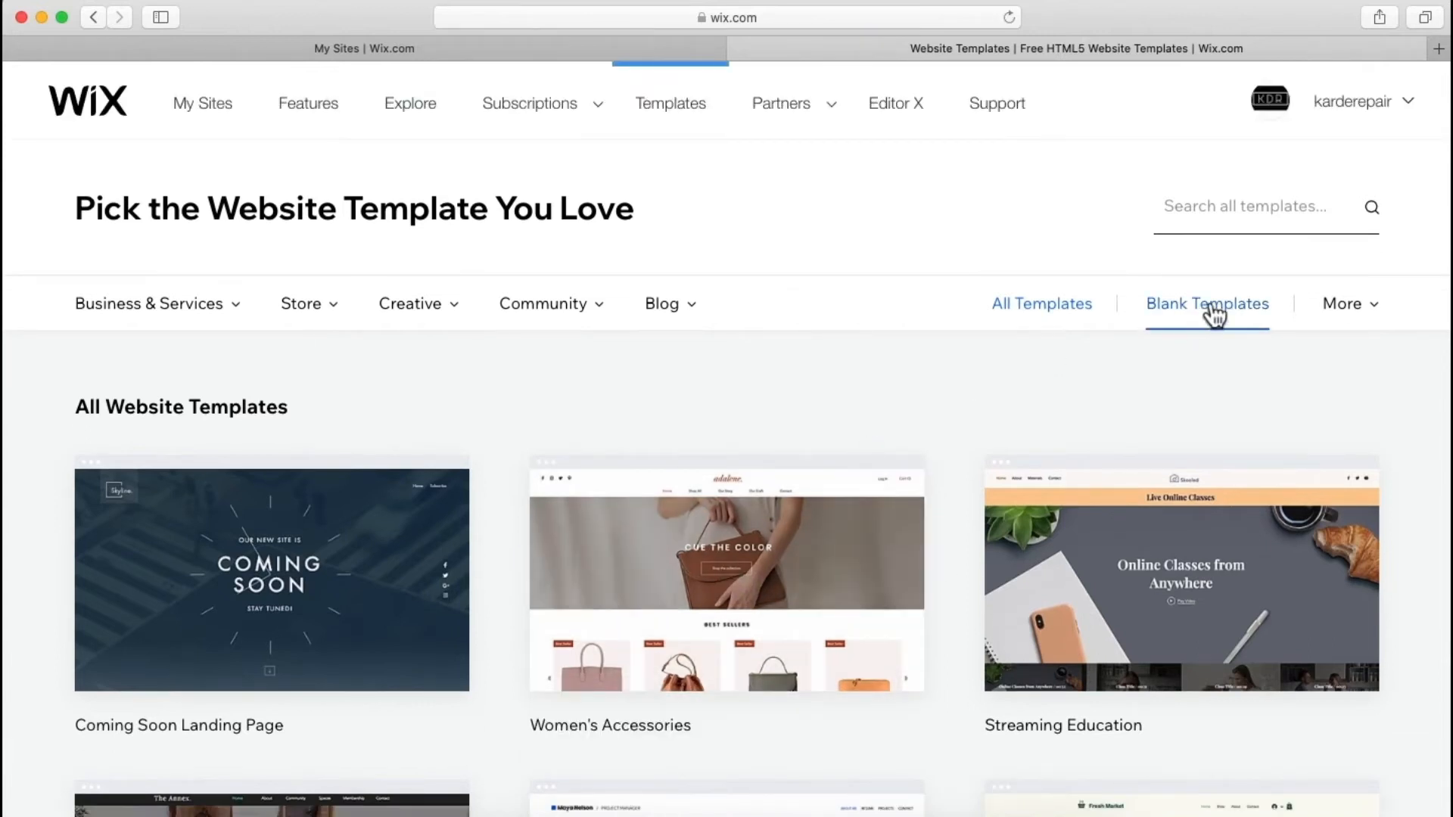
pyautogui.click(1206, 302)
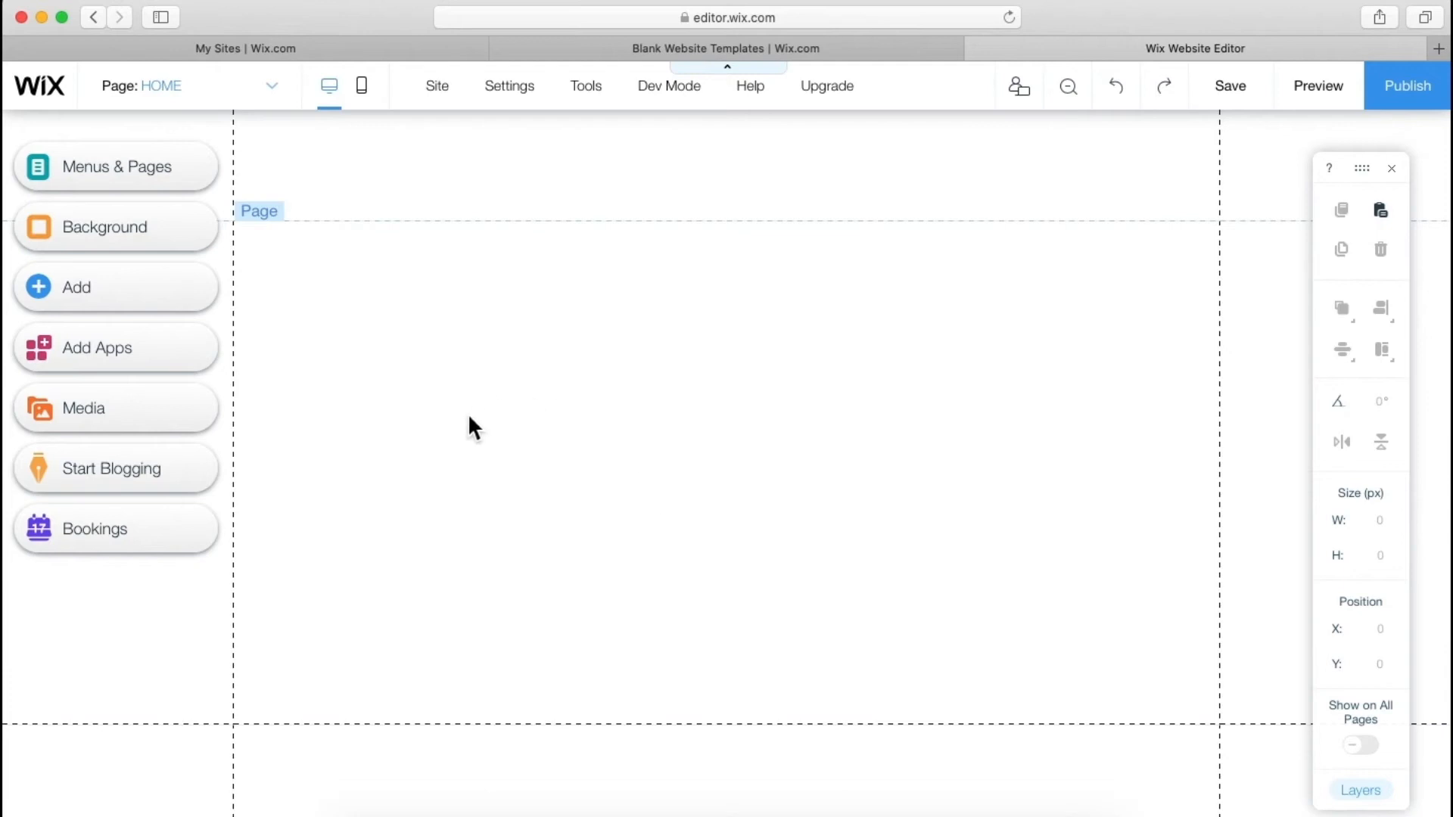
pyautogui.moveTo(496, 459)
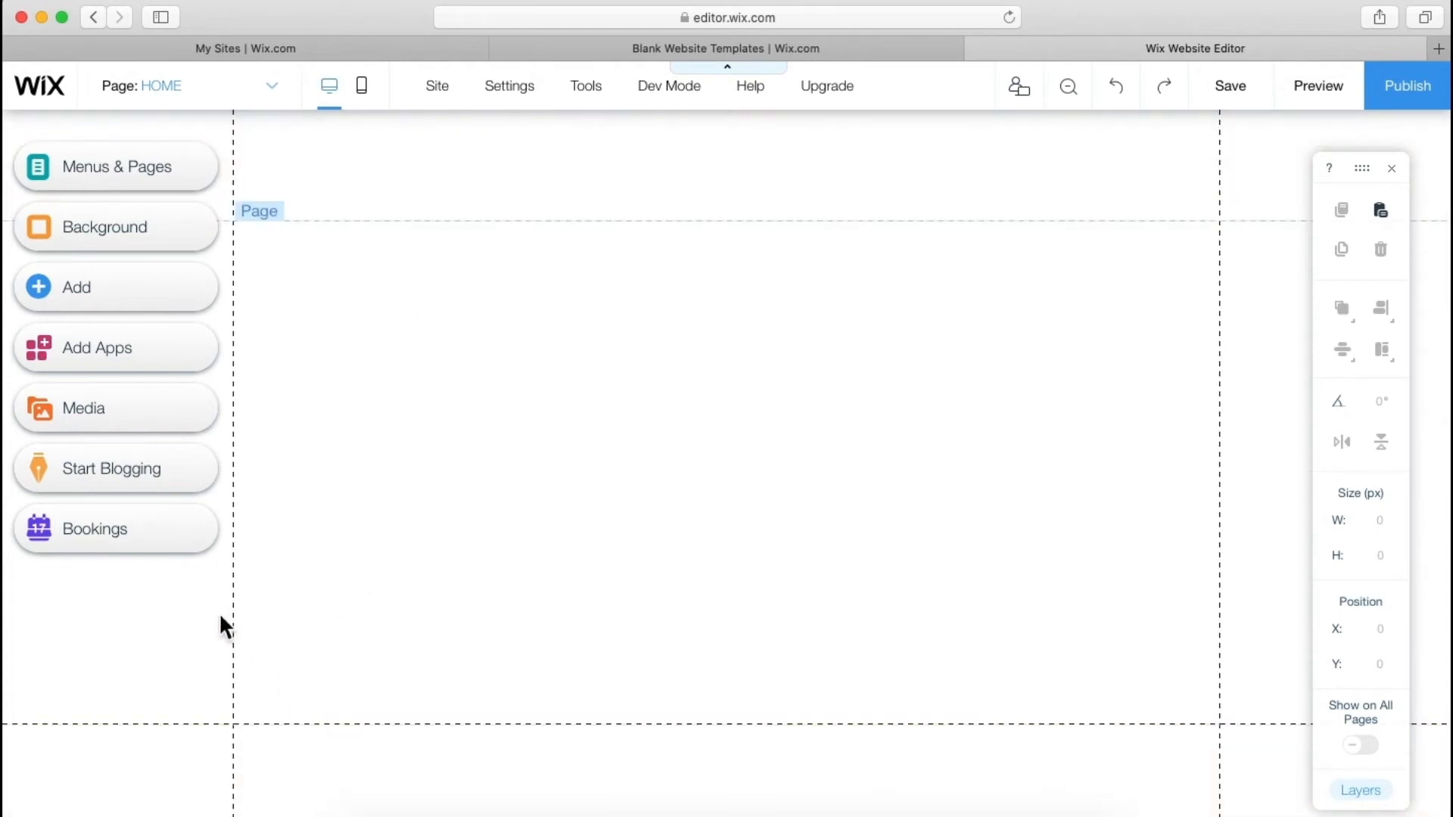
pyautogui.moveTo(725, 468)
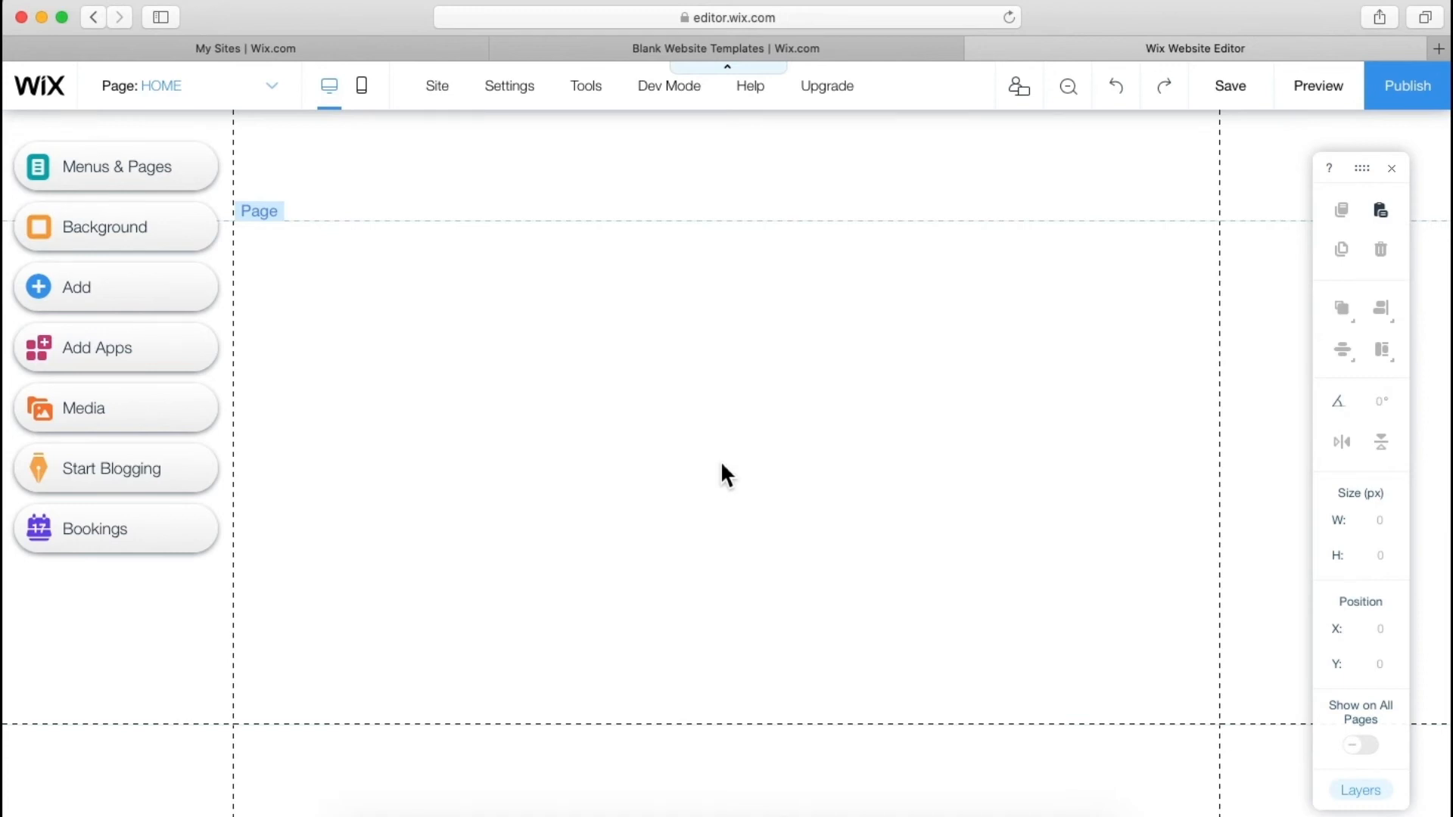
pyautogui.moveTo(88, 296)
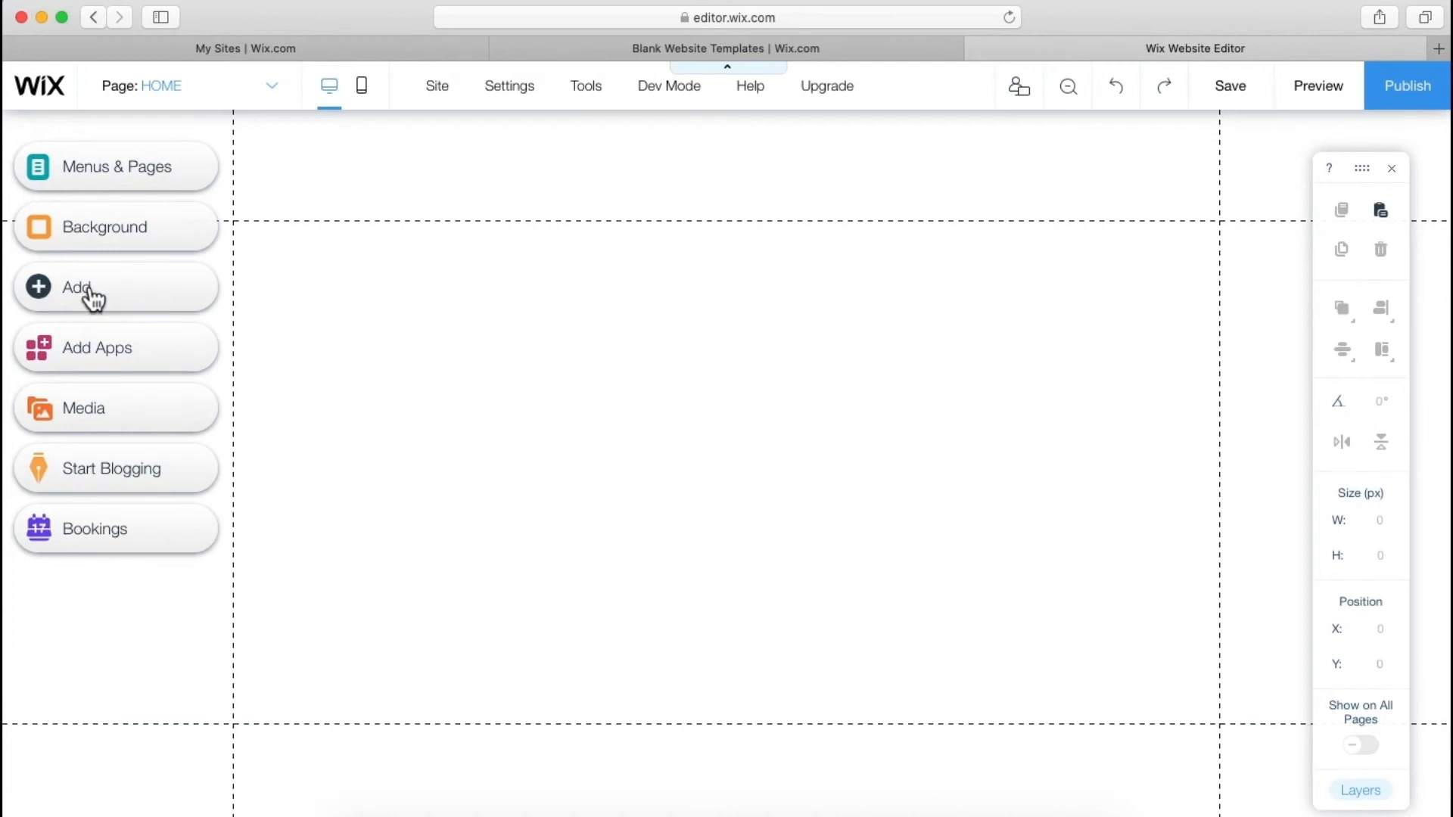
# Step: Browse the Welcome strip designs in the Add panel and drop one onto the home page
pyautogui.click(79, 286)
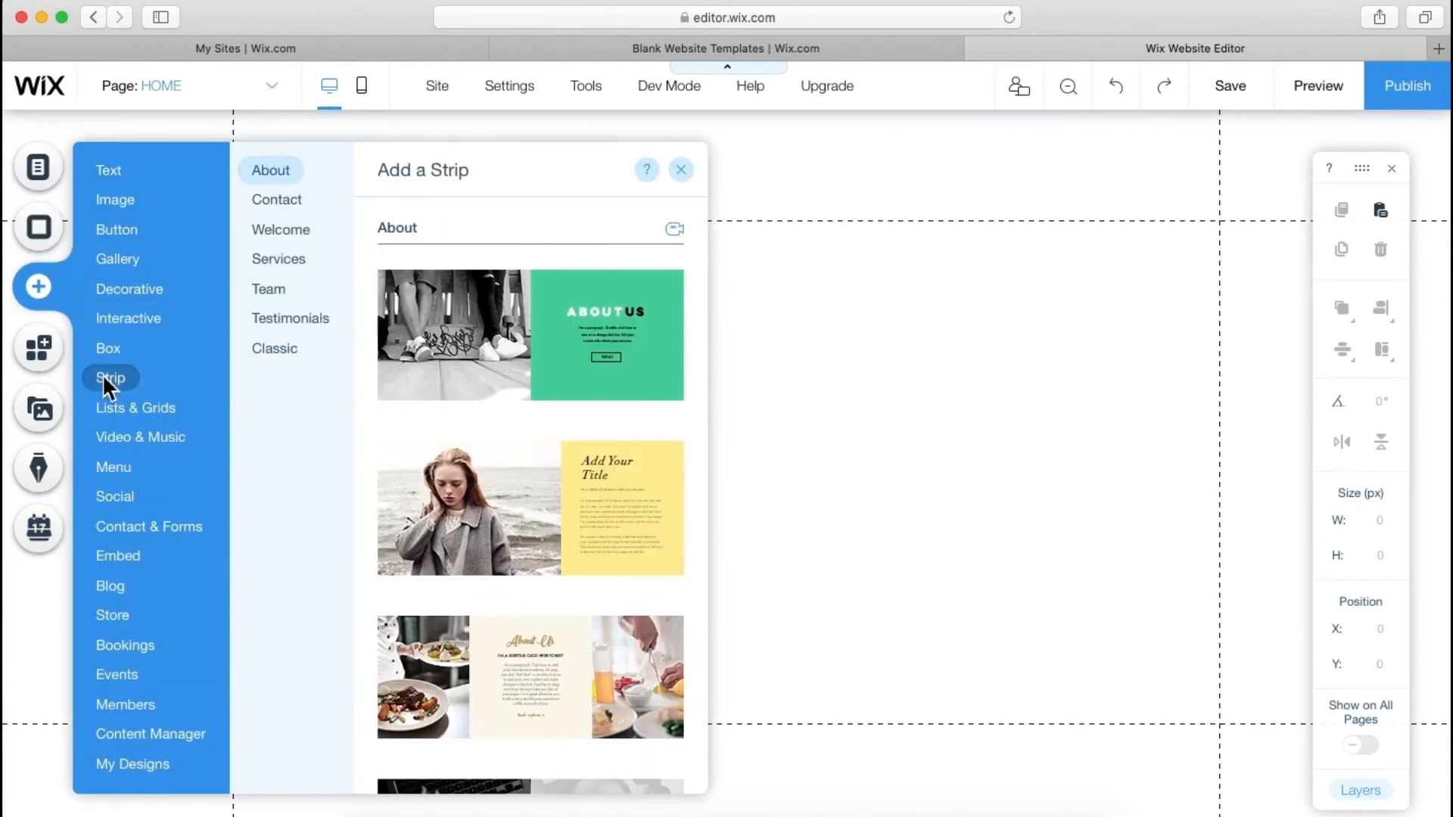
pyautogui.click(280, 229)
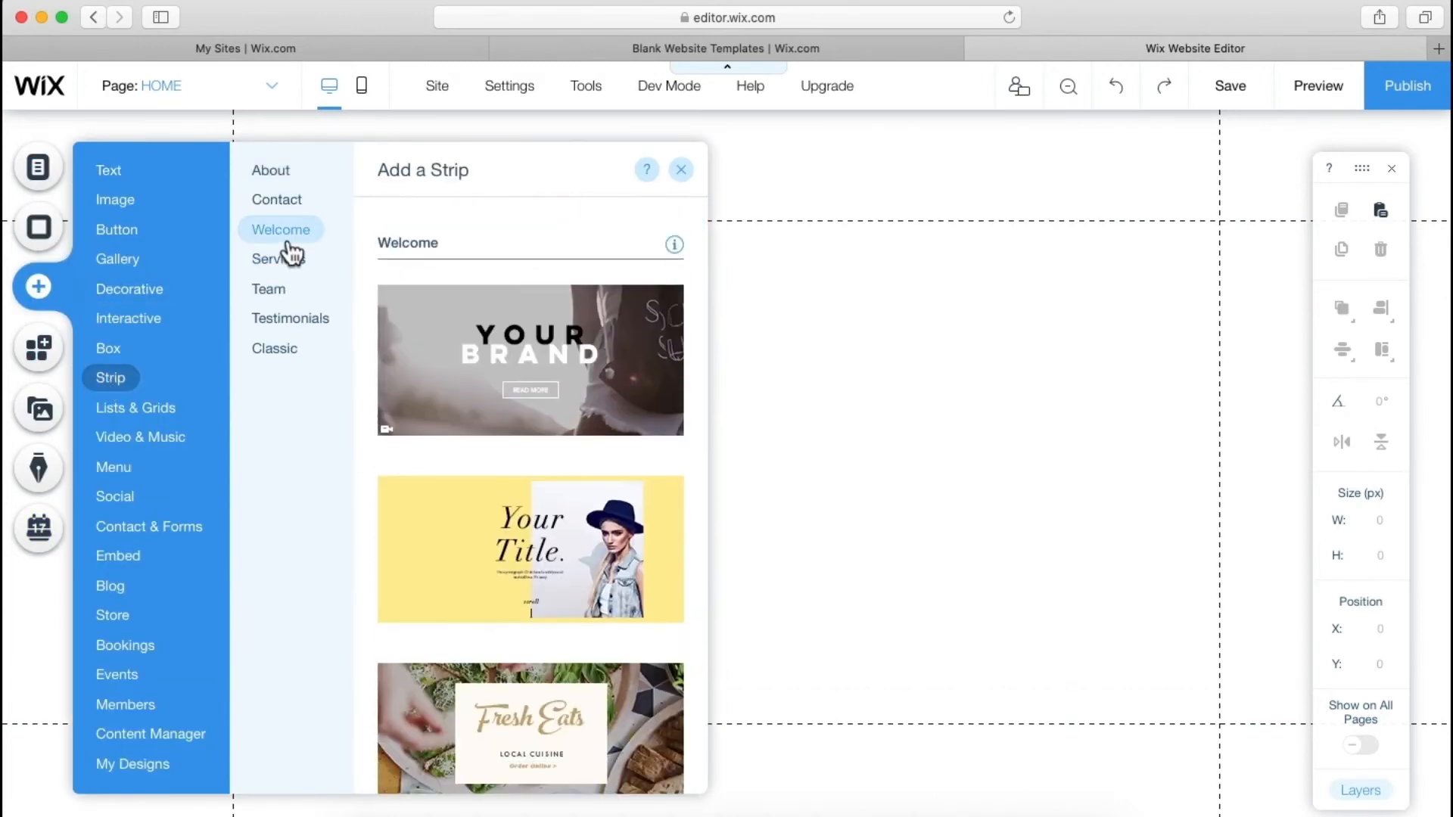
pyautogui.scroll(-3)
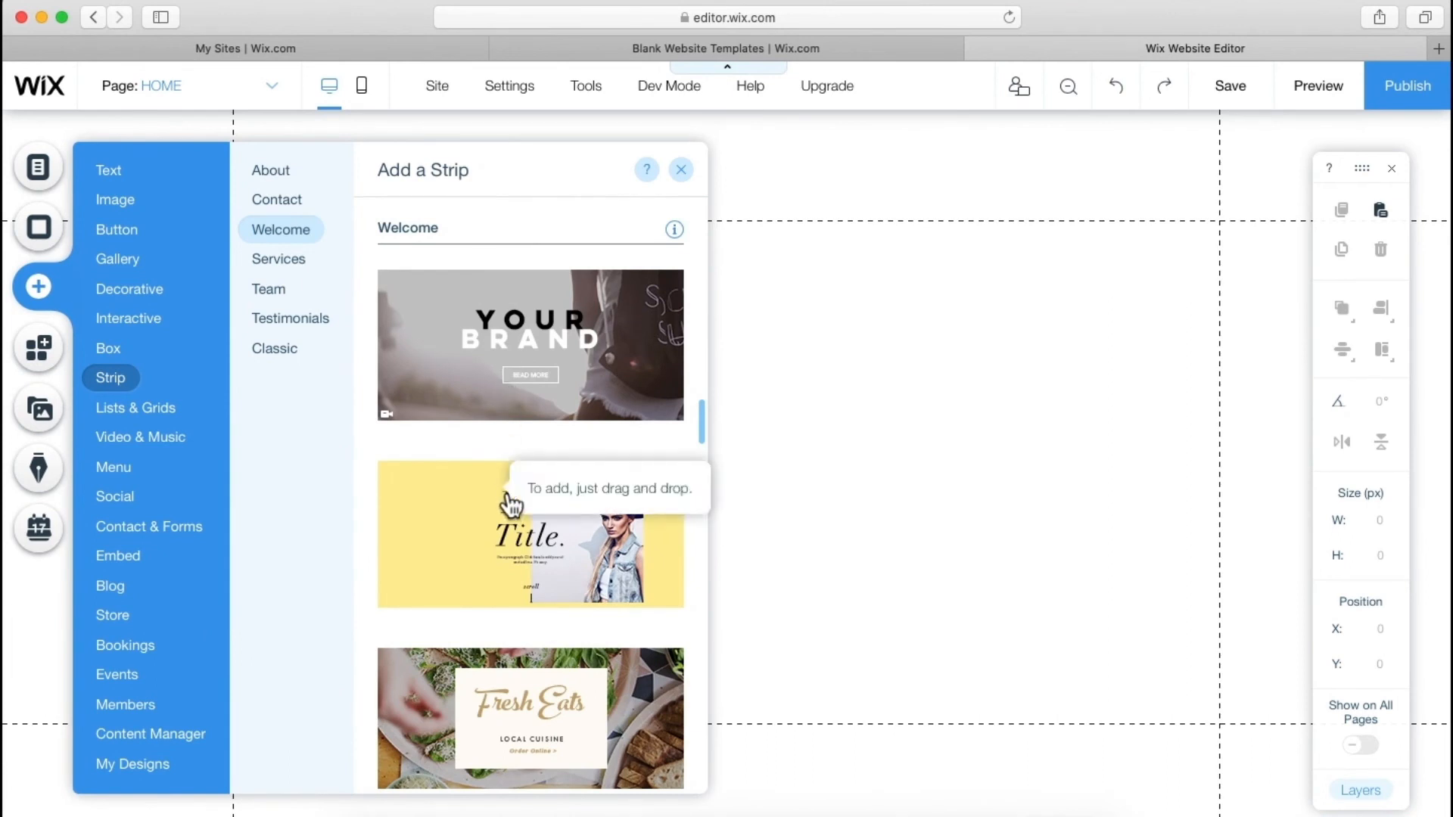
pyautogui.scroll(-3)
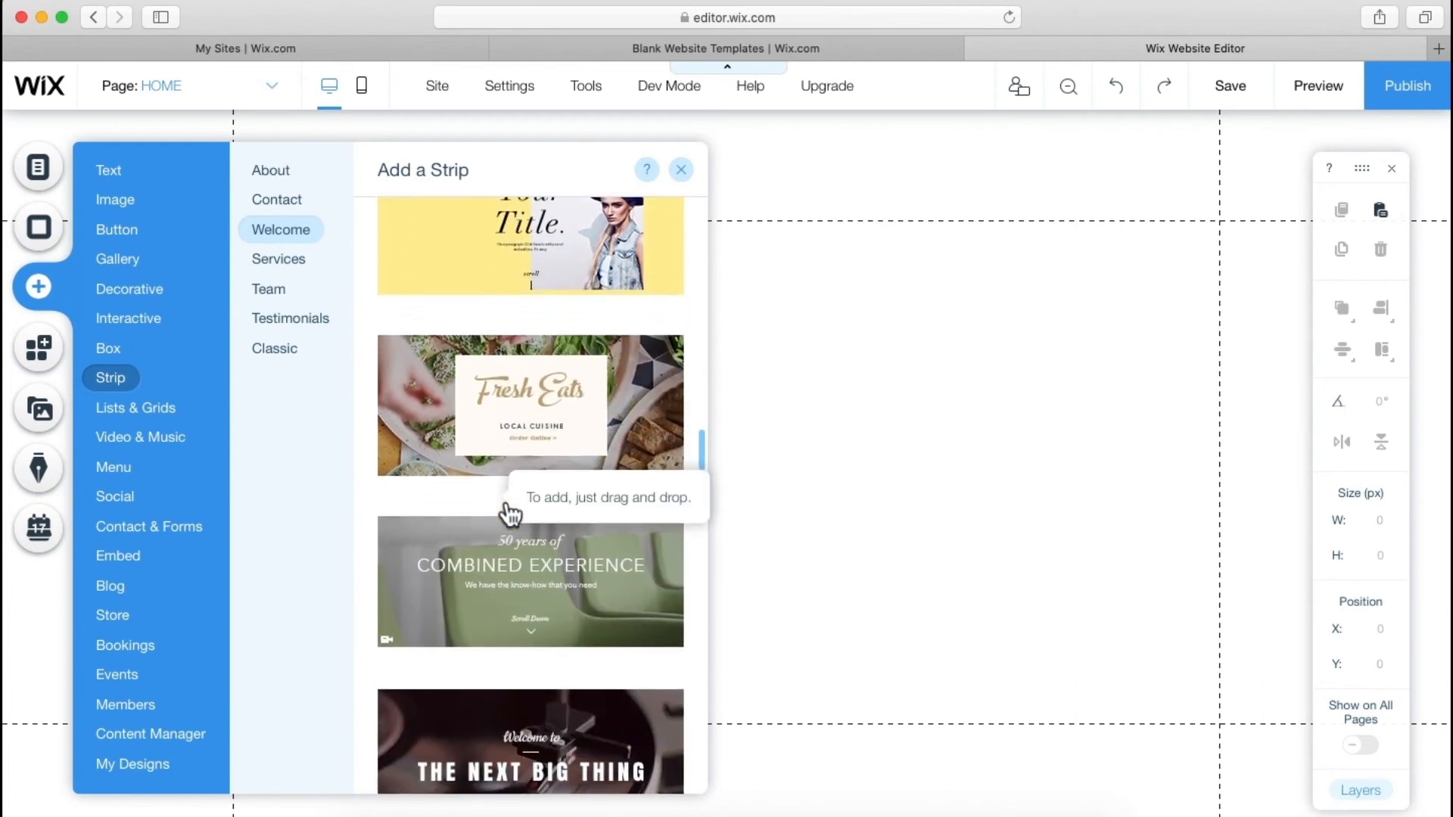
pyautogui.scroll(-3)
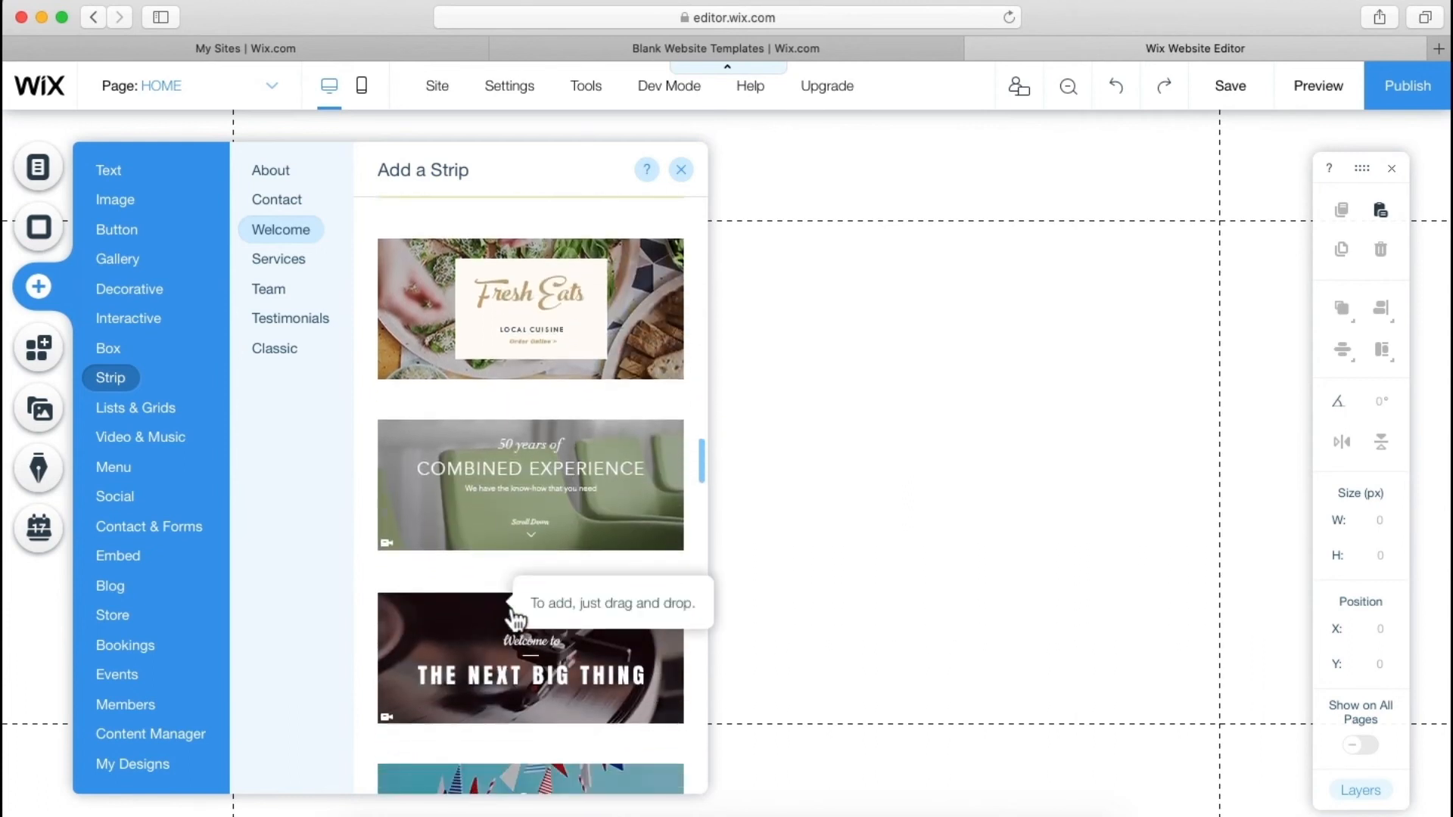
pyautogui.scroll(-3)
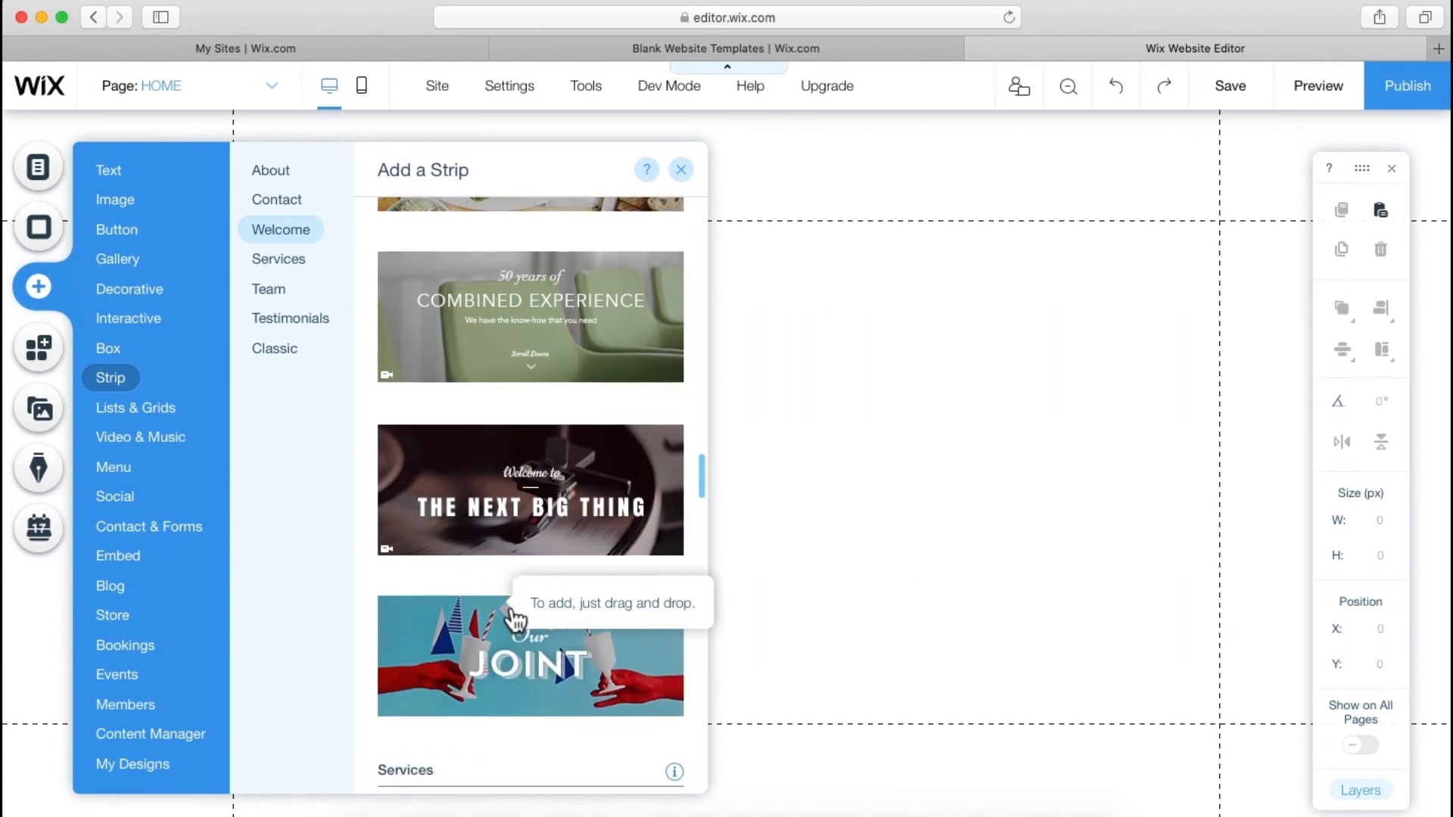
pyautogui.moveTo(501, 321)
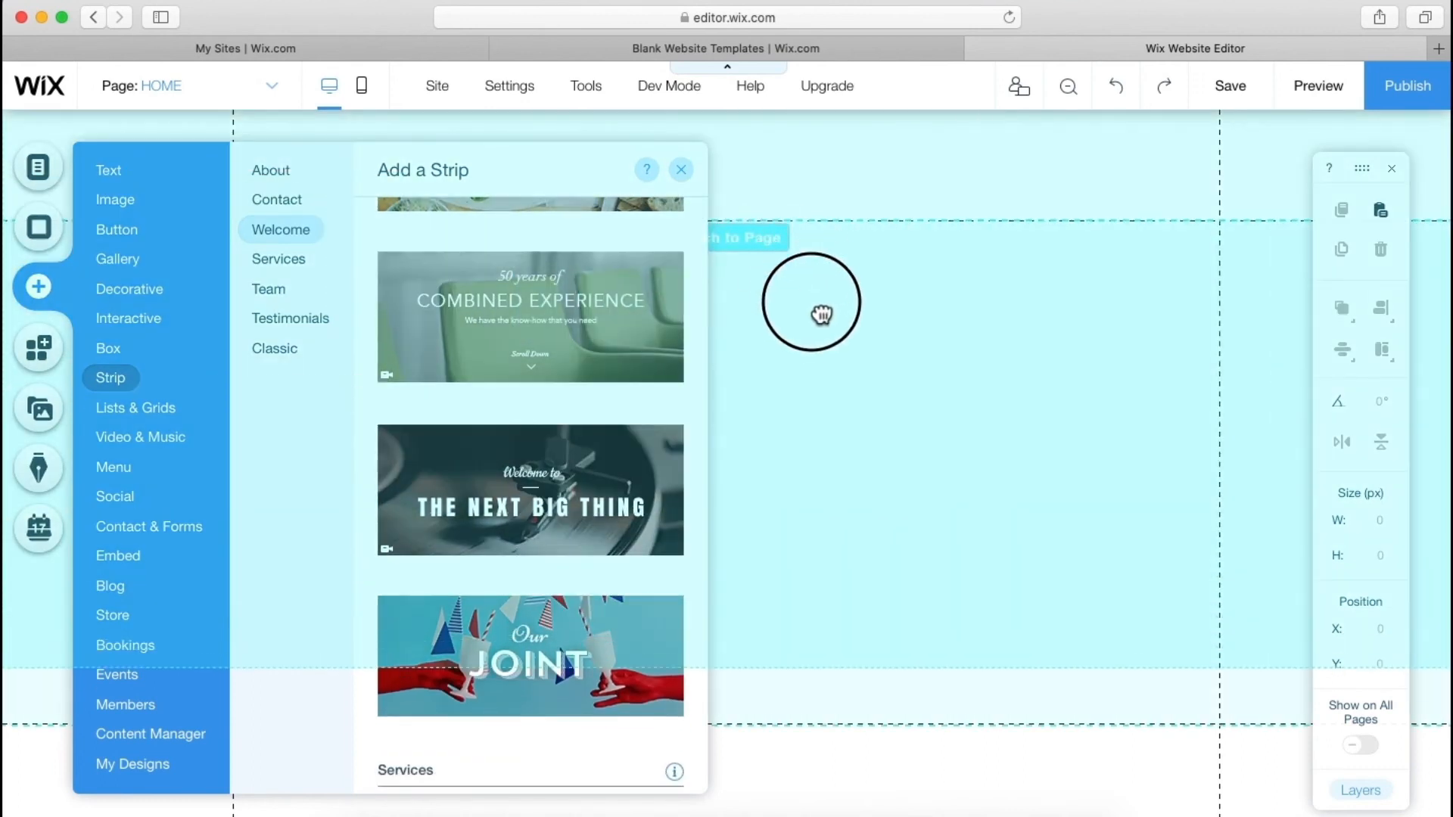
pyautogui.click(680, 169)
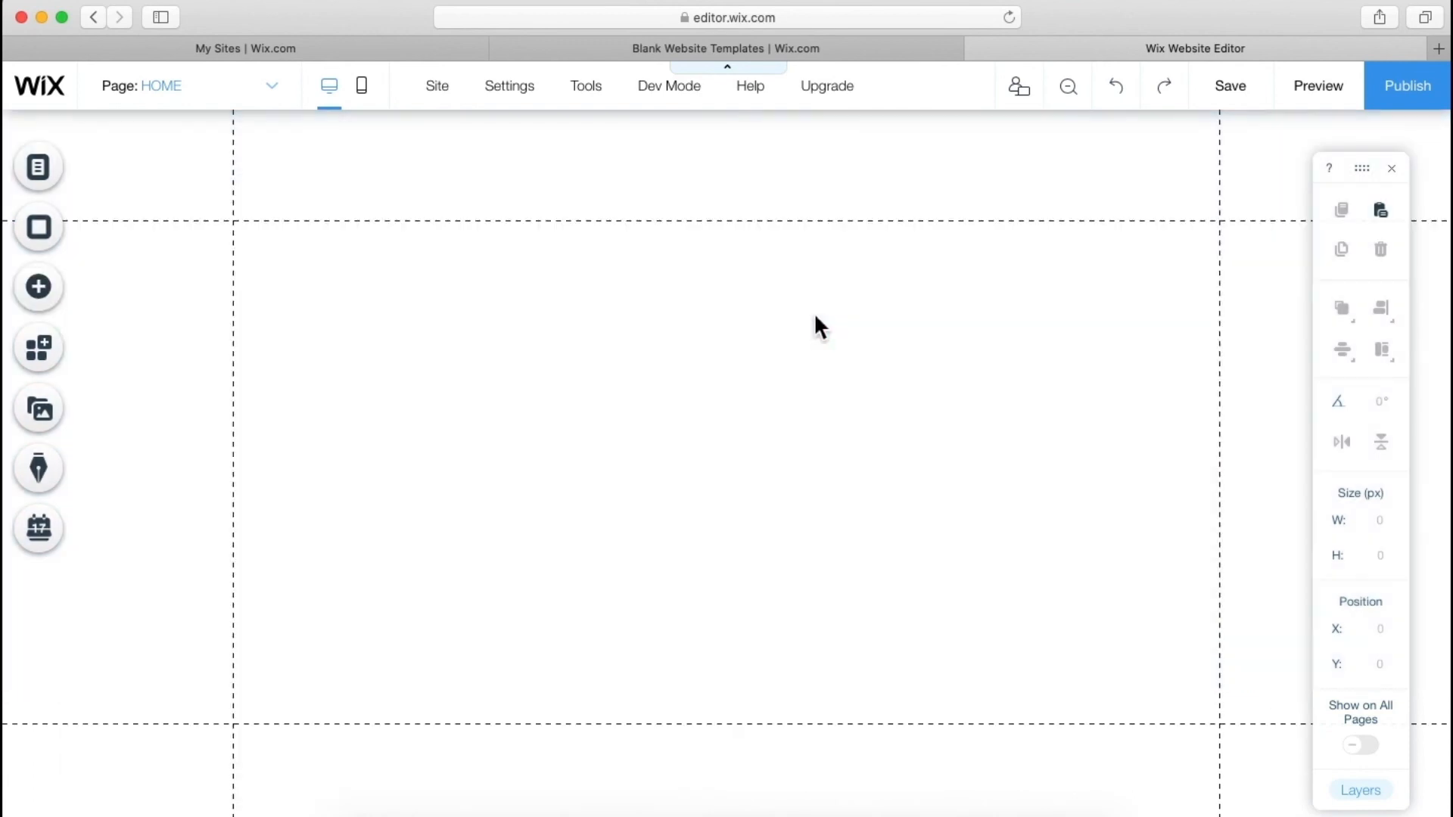